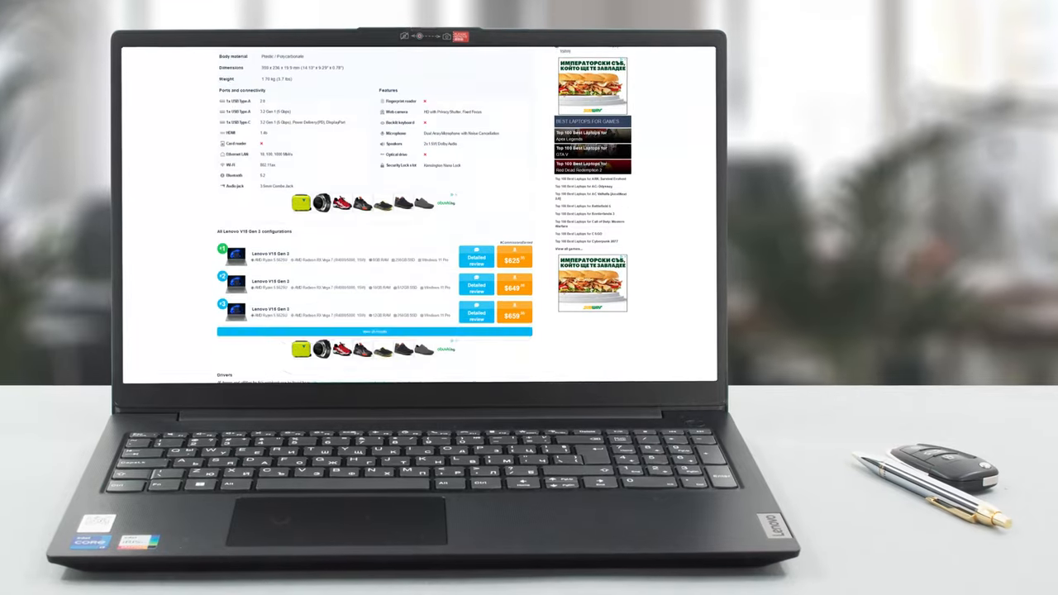
scroll("down", 3)
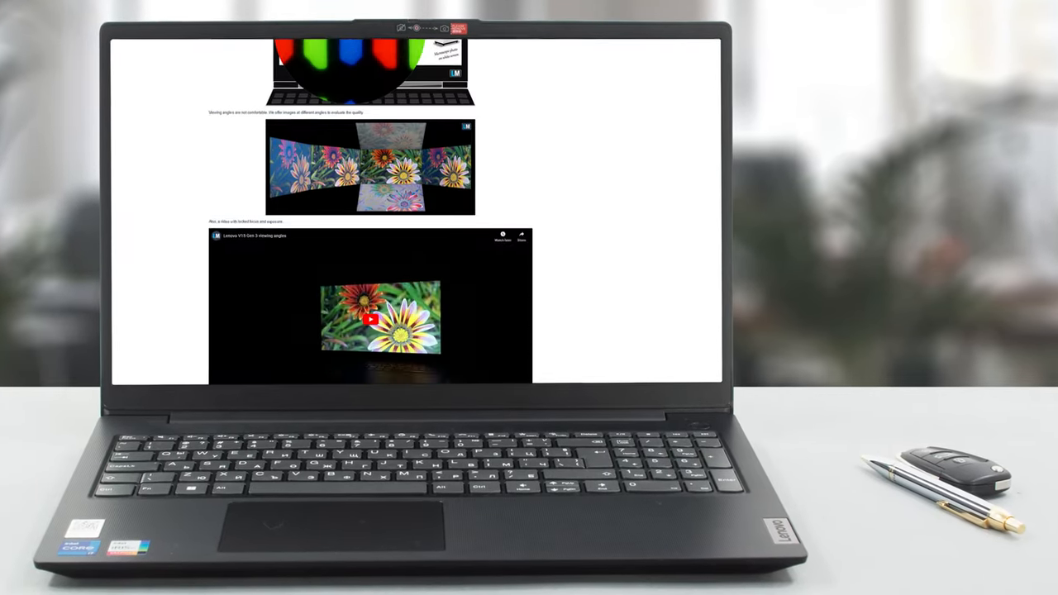